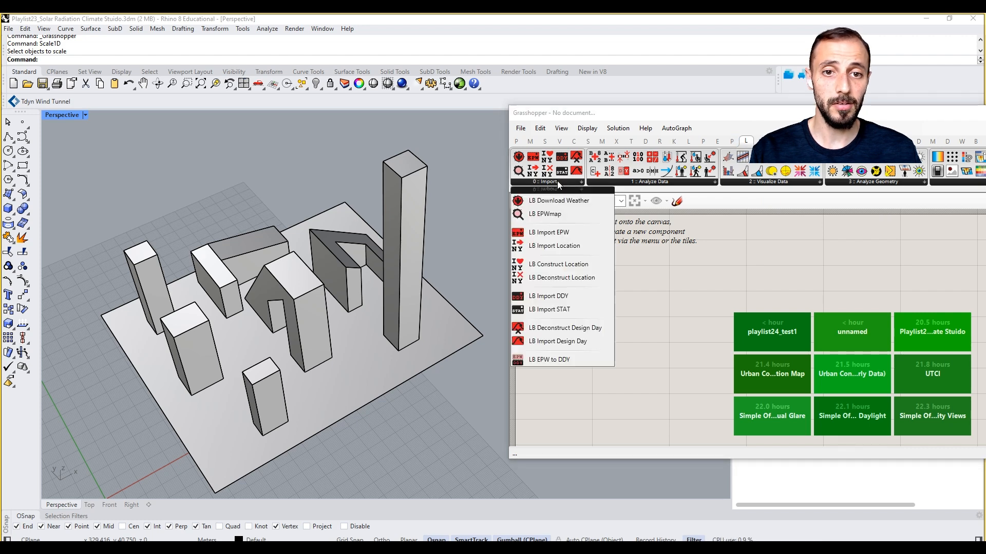
Step: Place LB EPWmap, LB Download Weather and a Get Boolean prompt on the canvas
click(545, 214)
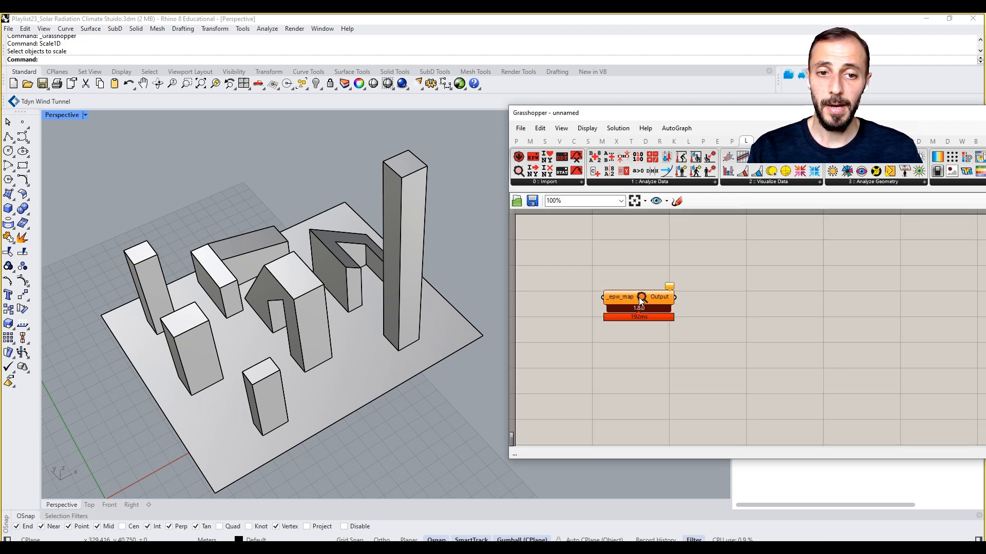
click(518, 156)
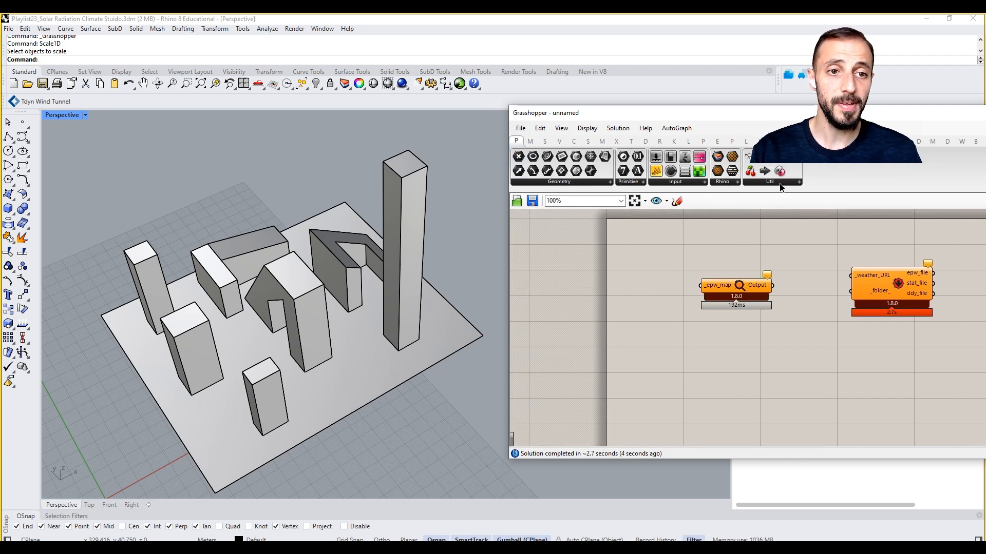
click(769, 182)
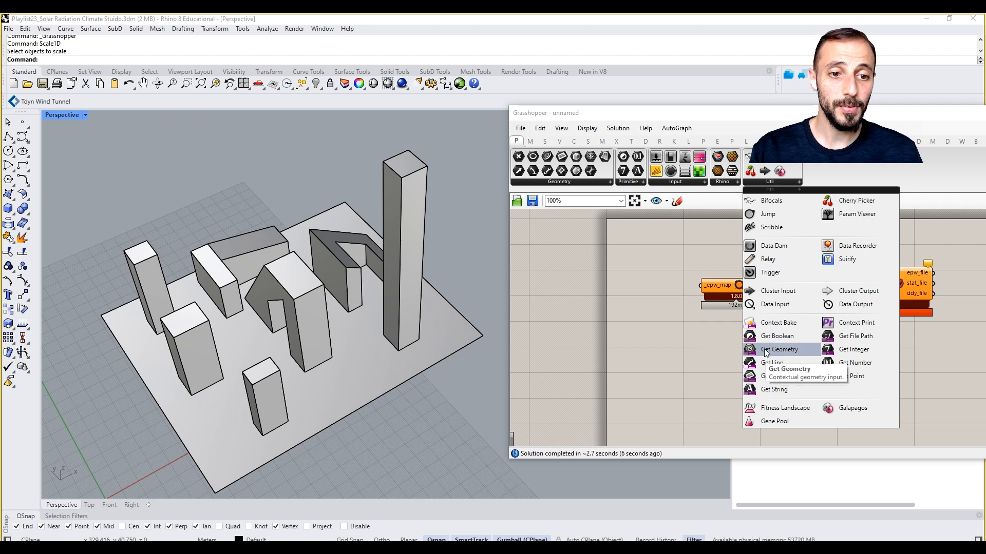
click(776, 336)
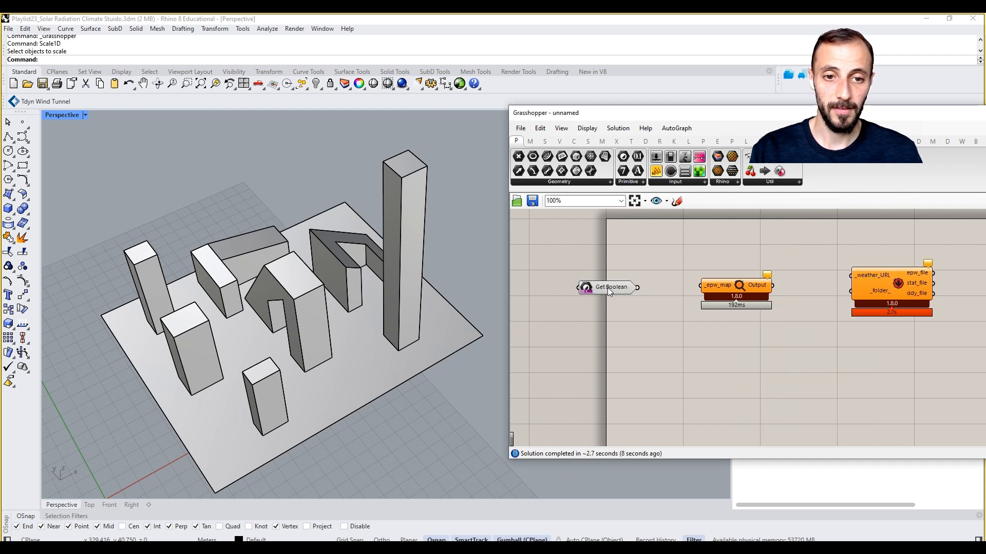
Step: Give Get Boolean the prompt message 'Open EPW map'
right_click(610, 288)
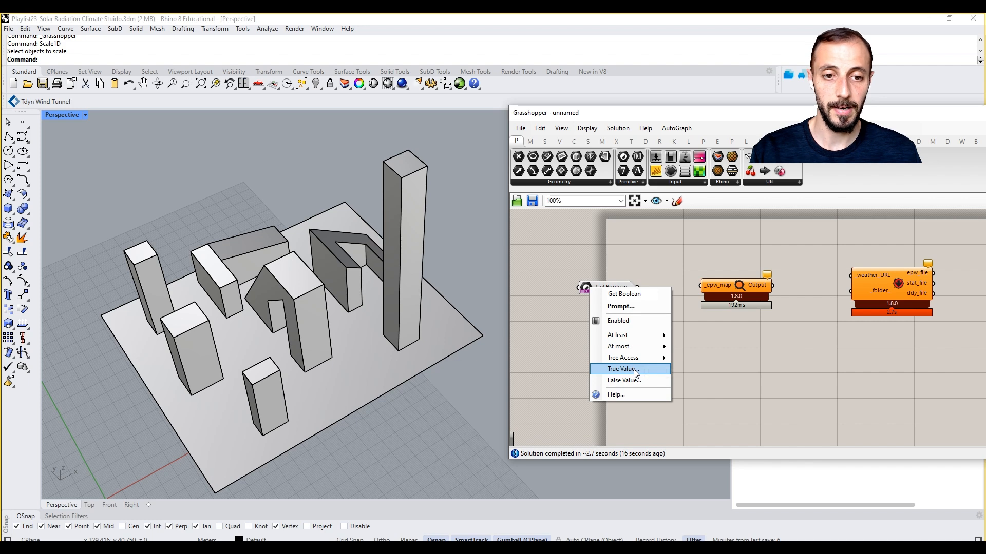
click(620, 368)
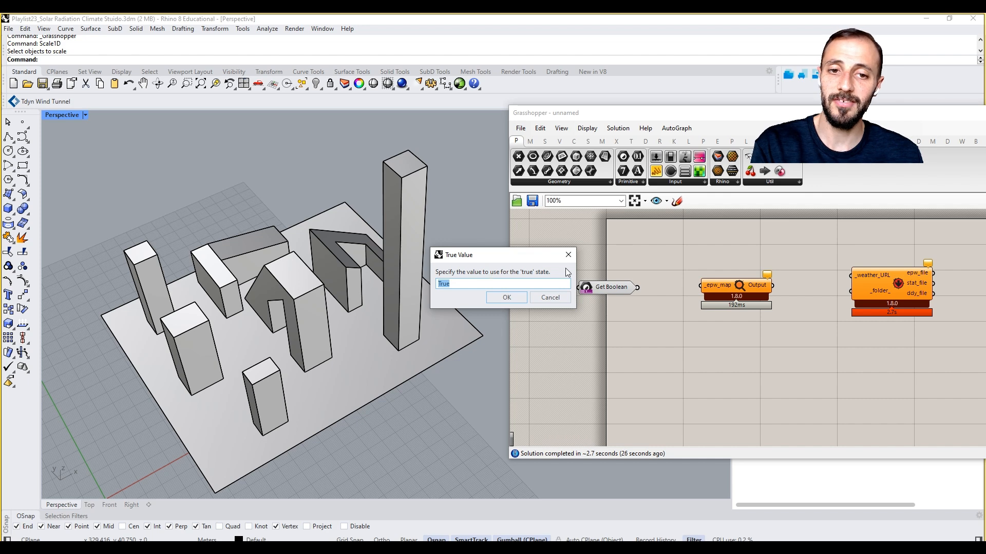
mouse_move(568, 255)
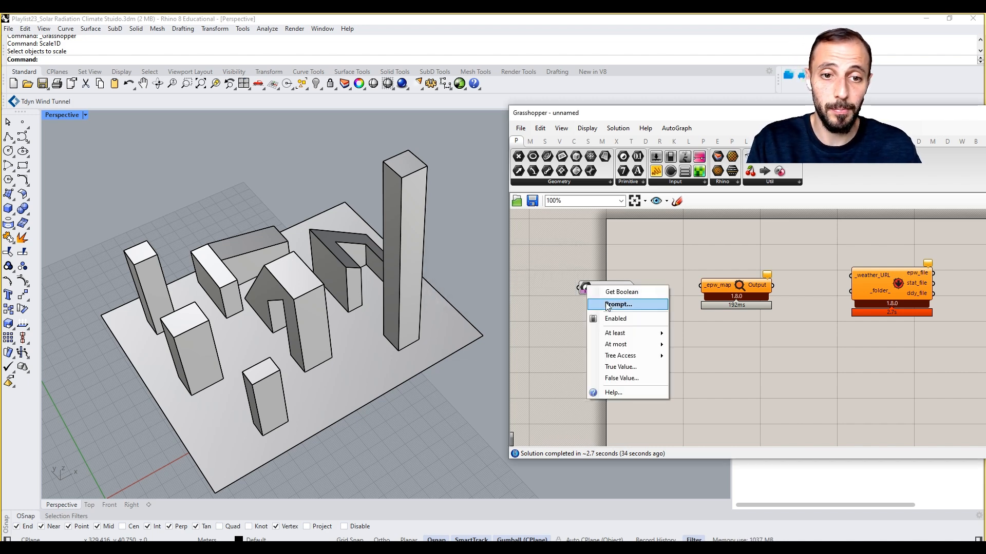
click(617, 304)
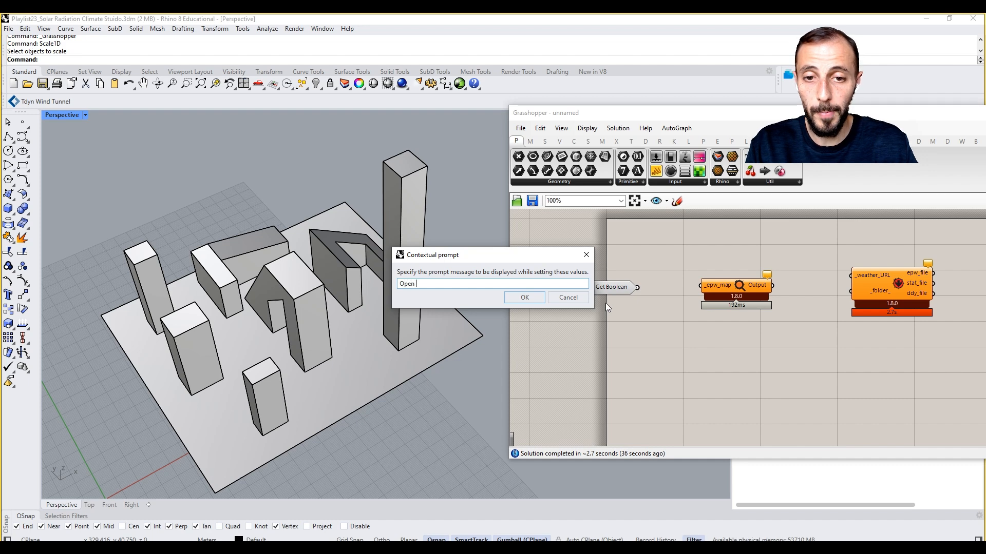
text(EPW ma)
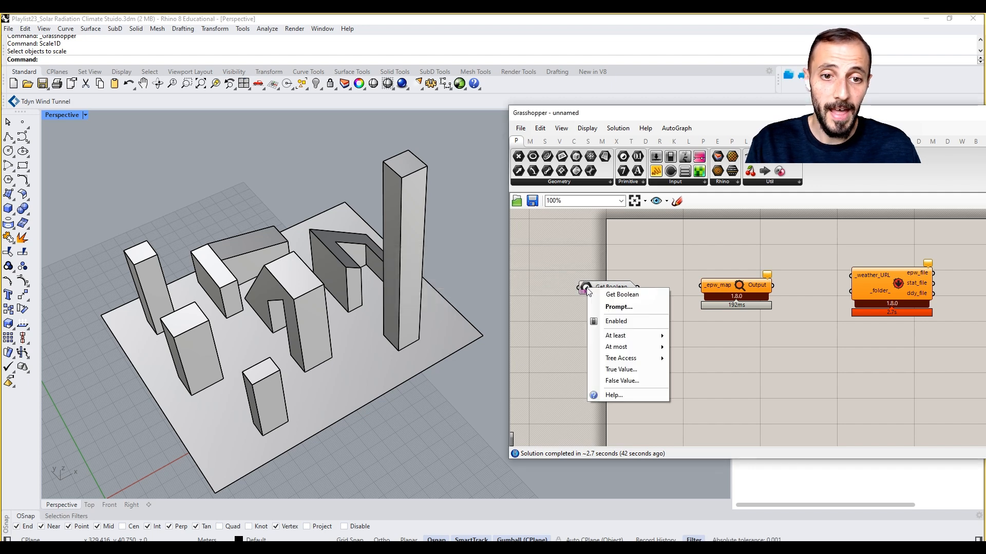
Step: Set Get Boolean's true value to Yes and false value to No, feeding the EPWmap input
click(621, 369)
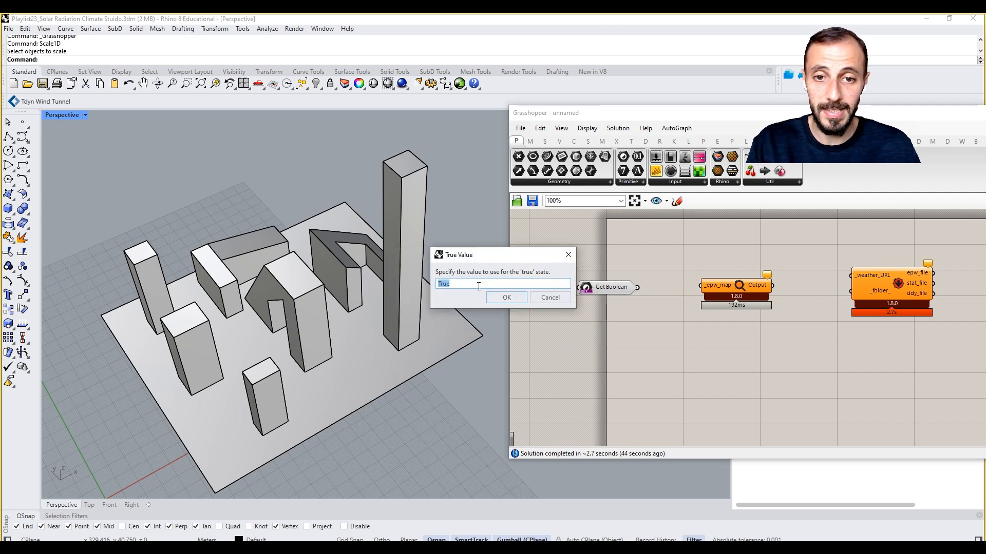
text(Yes)
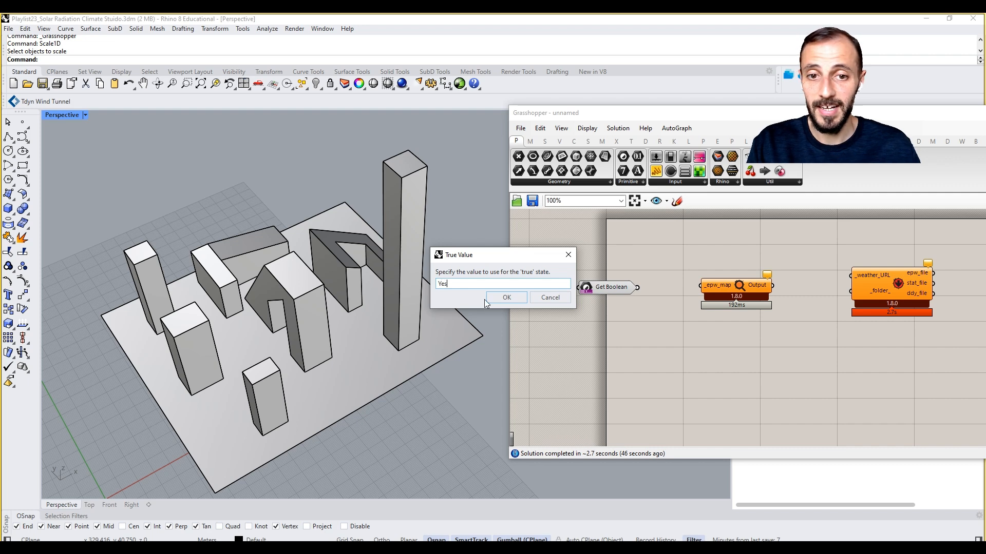
click(507, 298)
text(No)
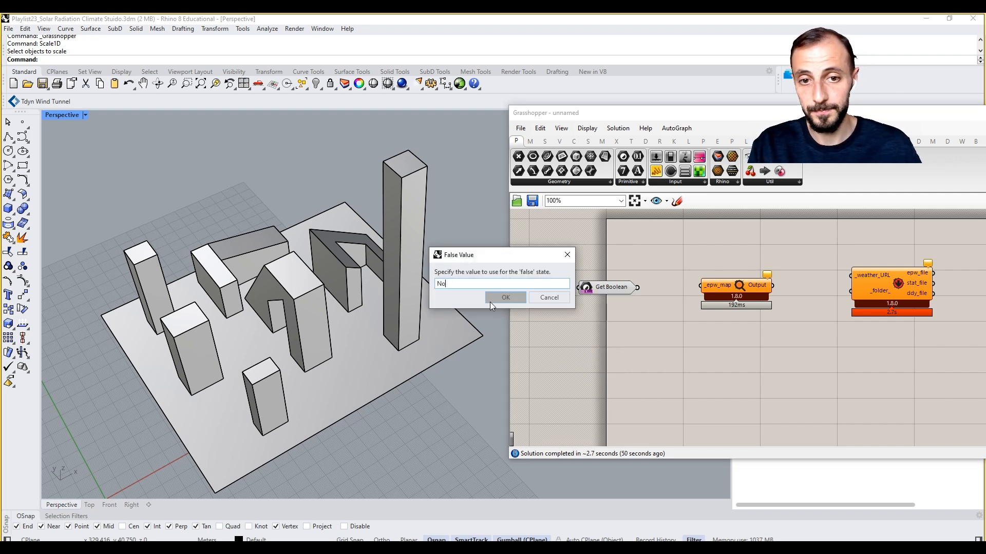
click(505, 298)
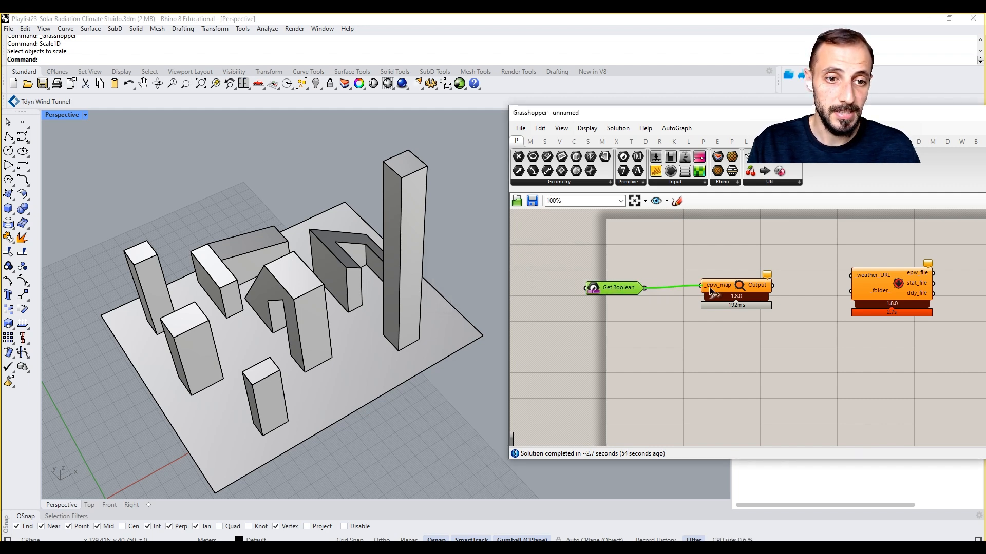
Step: Save the definition as 'playlist24_player with ladybug'
click(618, 287)
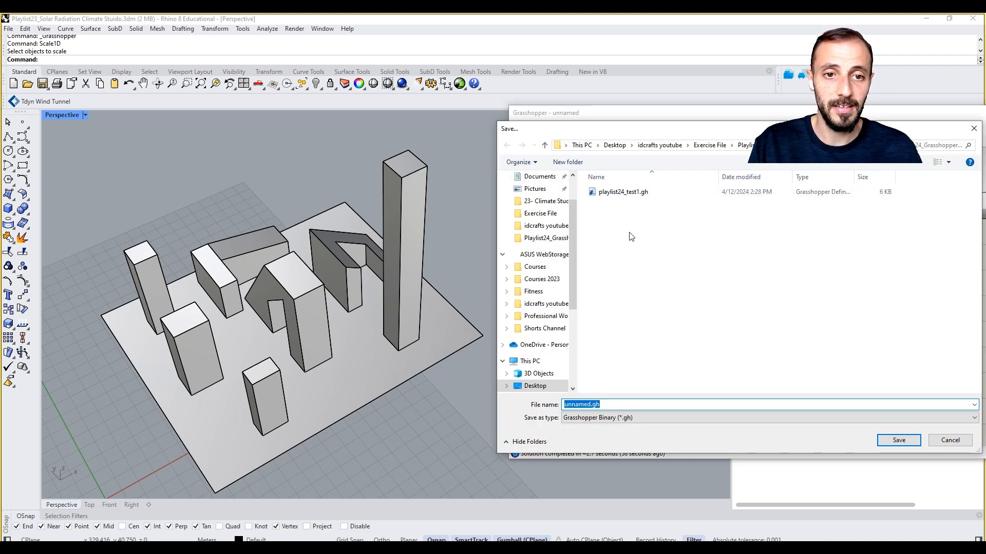
click(622, 192)
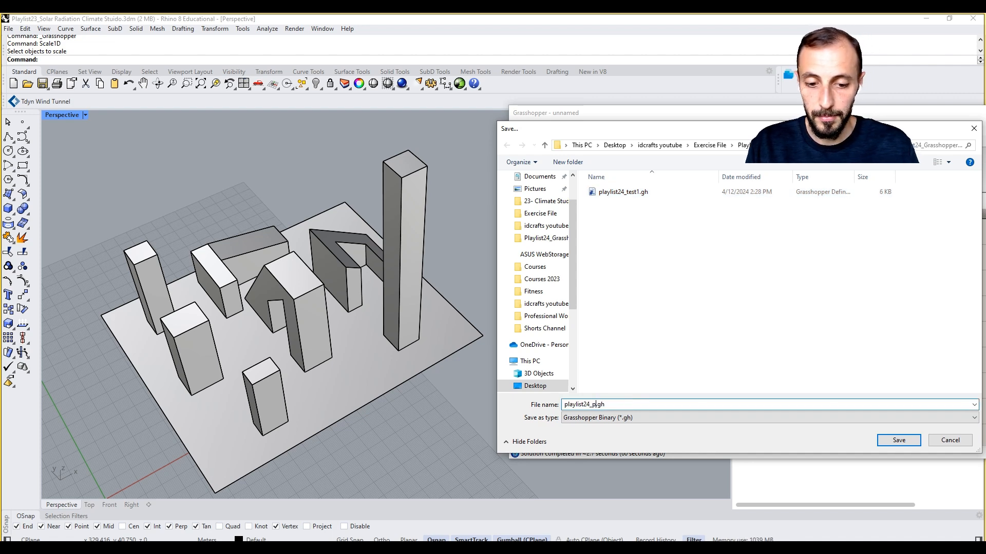
text(layer with)
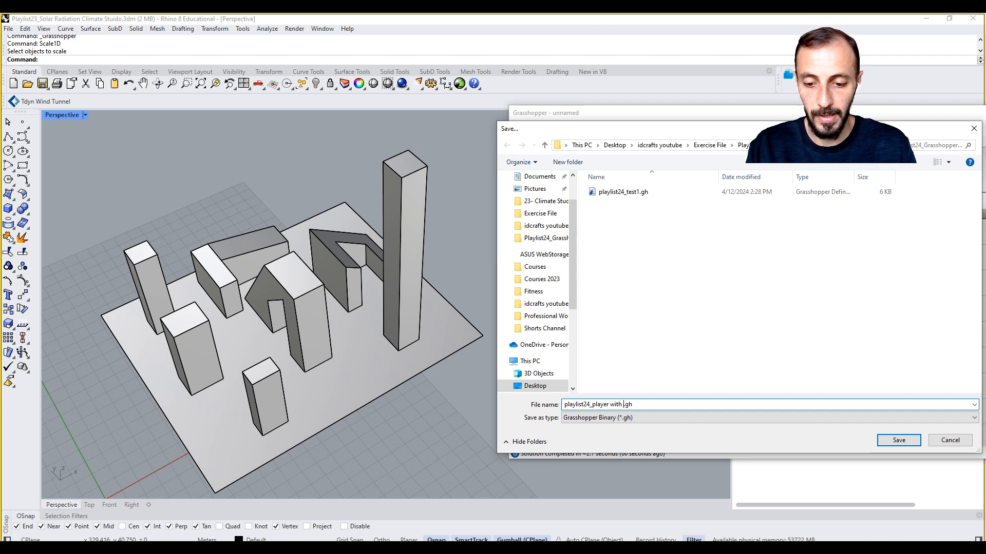
text(ladybug)
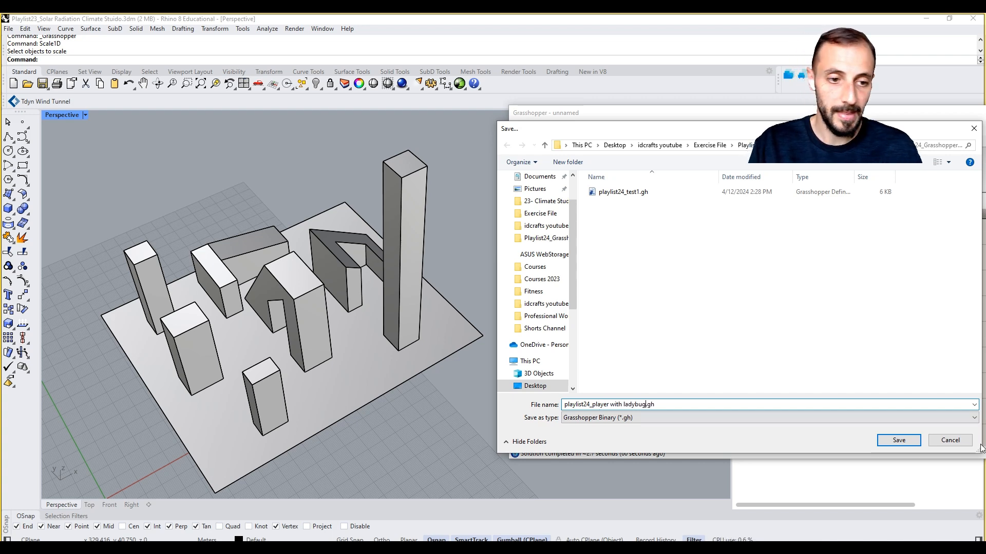
click(898, 440)
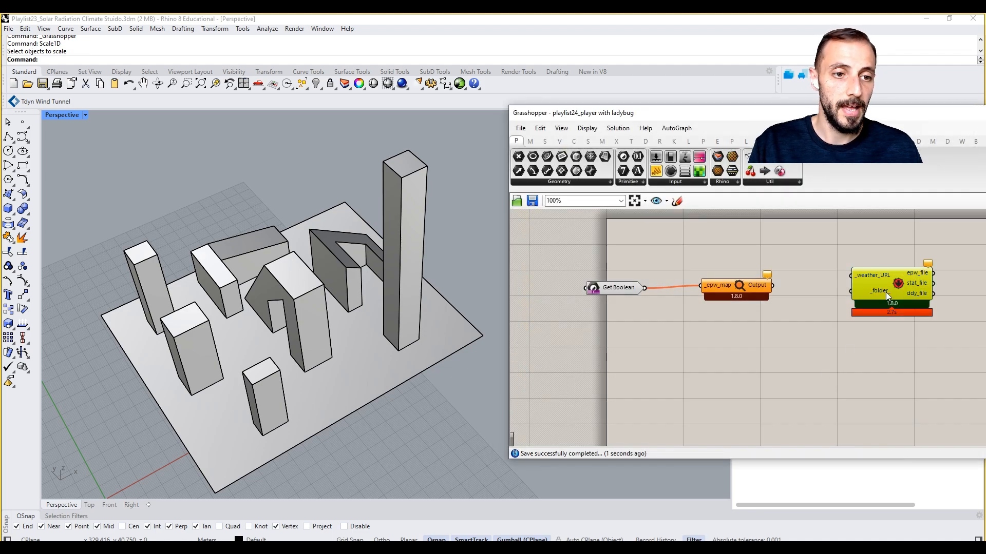
click(519, 128)
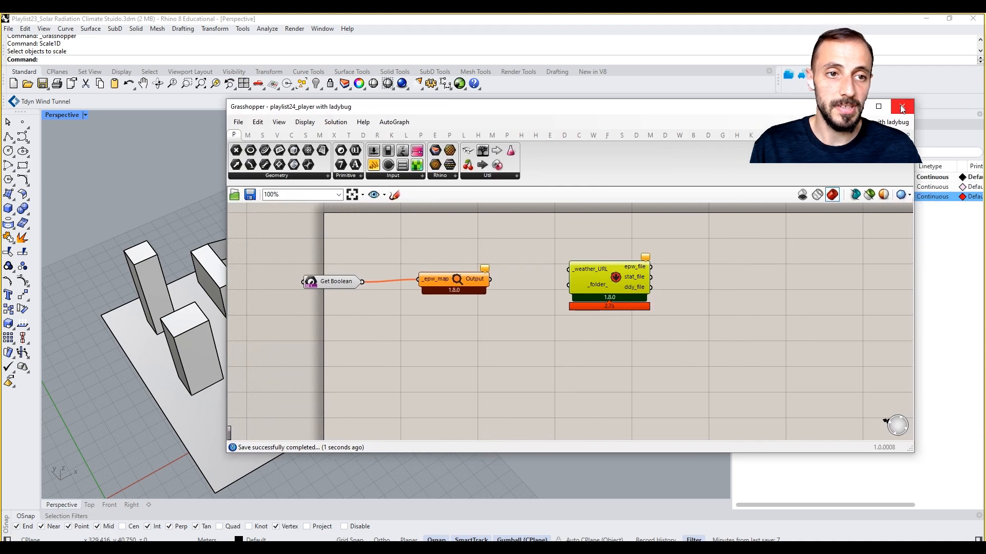
Step: Close the saved definition and the Grasshopper window, leaving the Ladybug EPW Map page showing
click(902, 105)
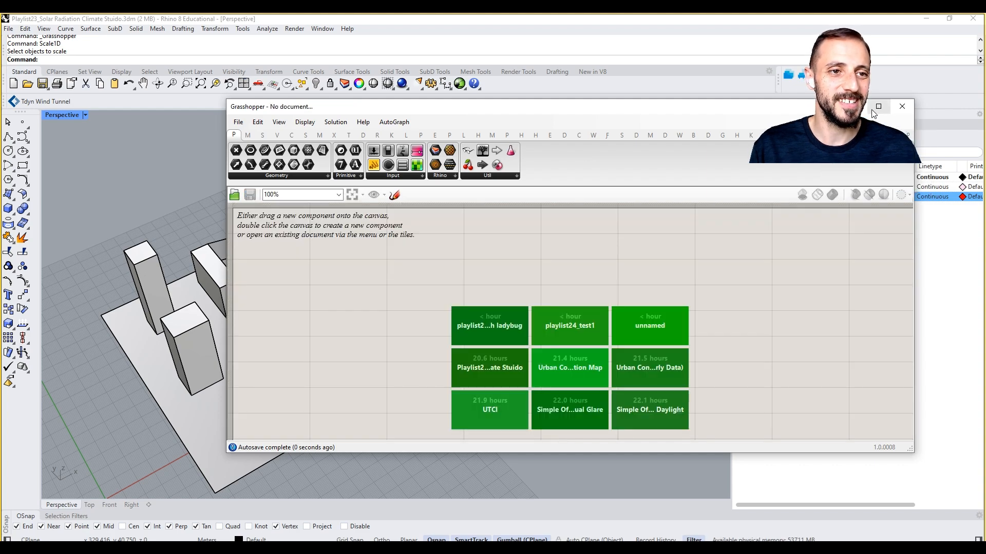
click(902, 106)
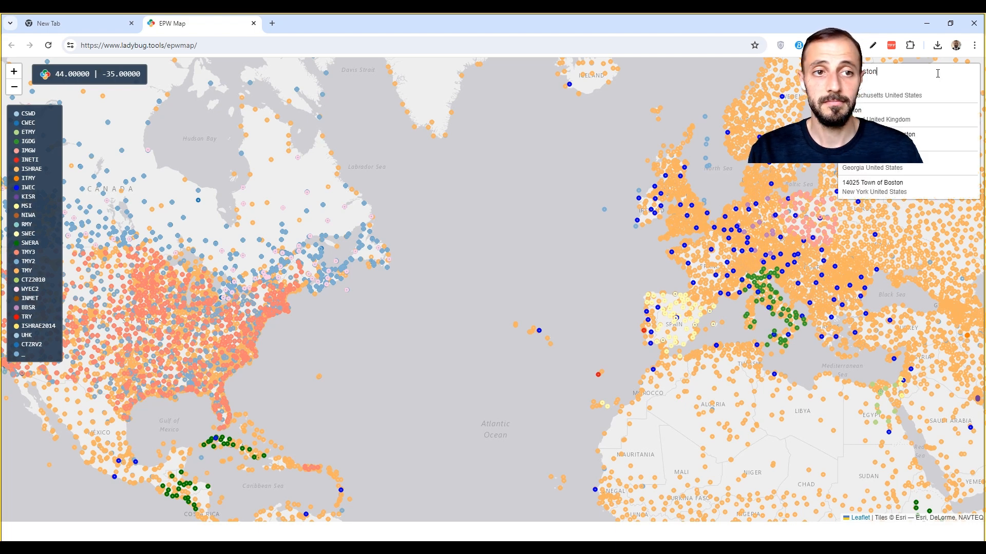
Step: Pick the Boston-Logan Intl AP TMYx station on the map and copy its weather file link
click(880, 94)
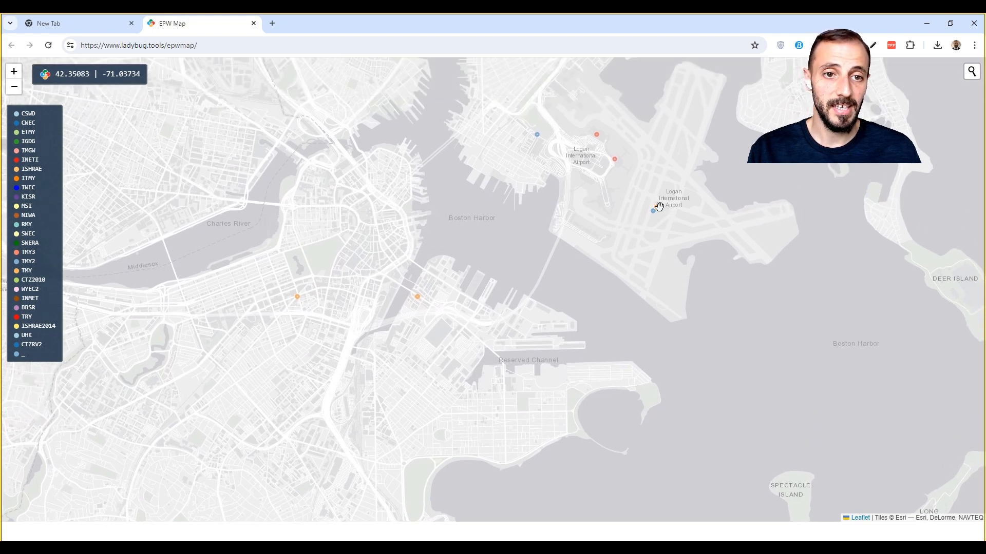
click(652, 209)
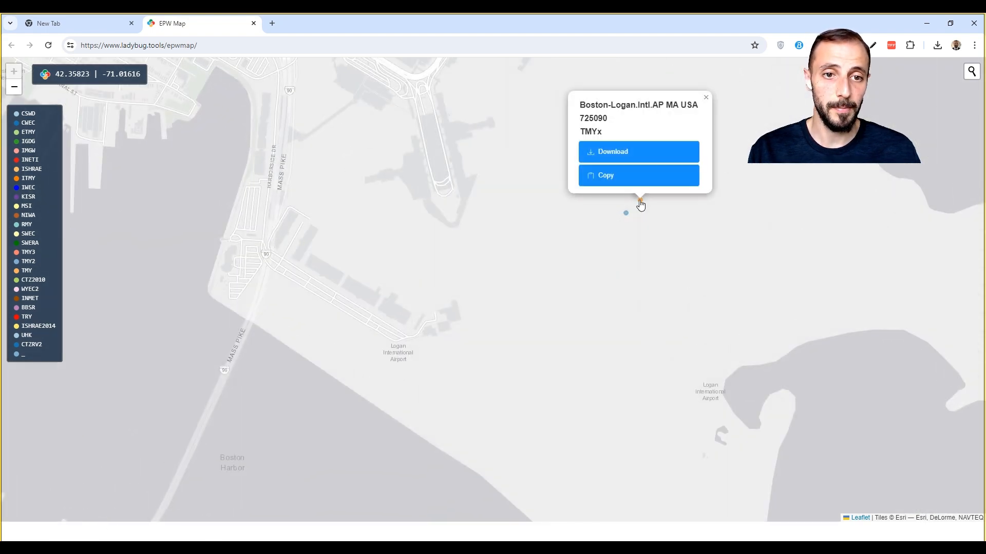
click(638, 175)
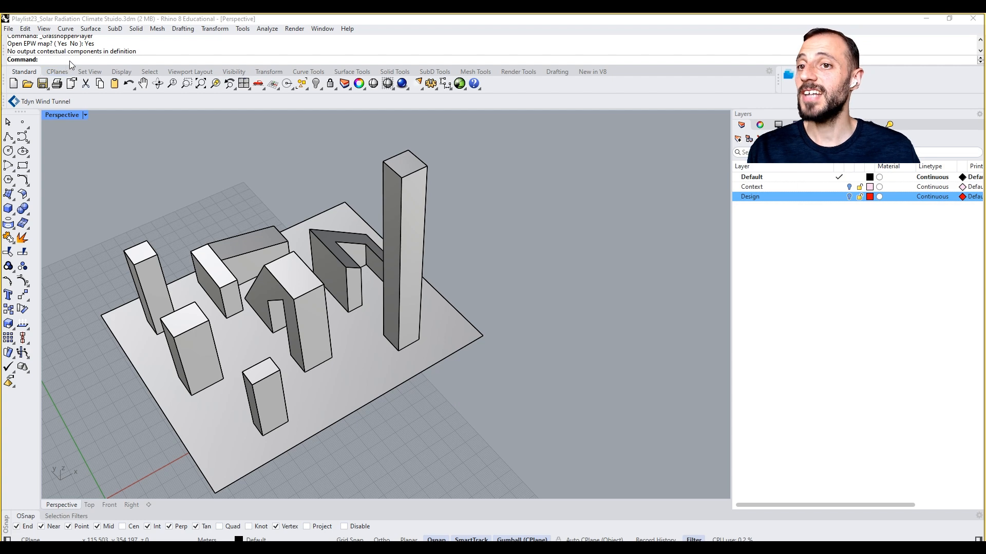
mouse_move(161, 176)
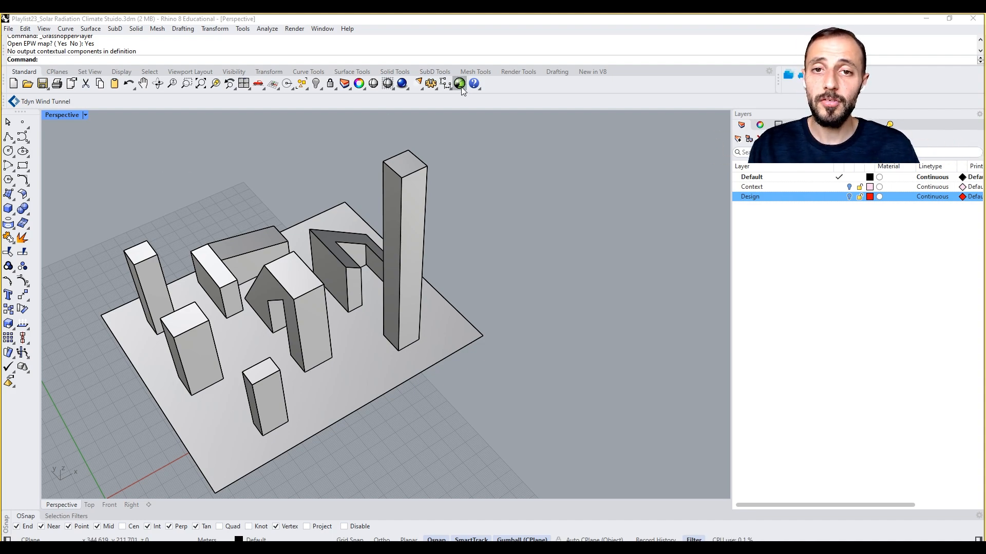
Step: Reopen the Grasshopper editor on the player definition from Rhino's toolbar
click(460, 83)
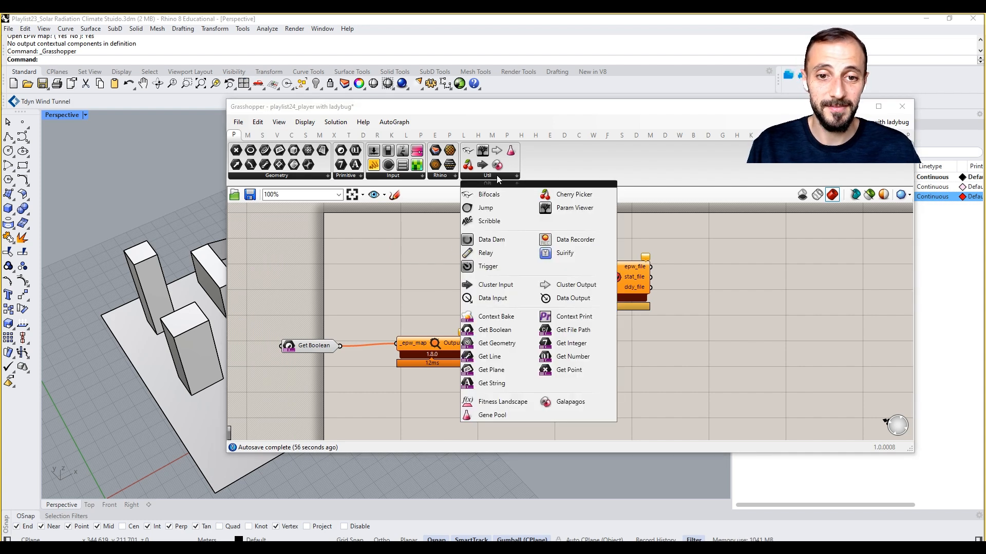
Step: Add a Get String component with prompt 'Please paste the weather data information'
click(492, 383)
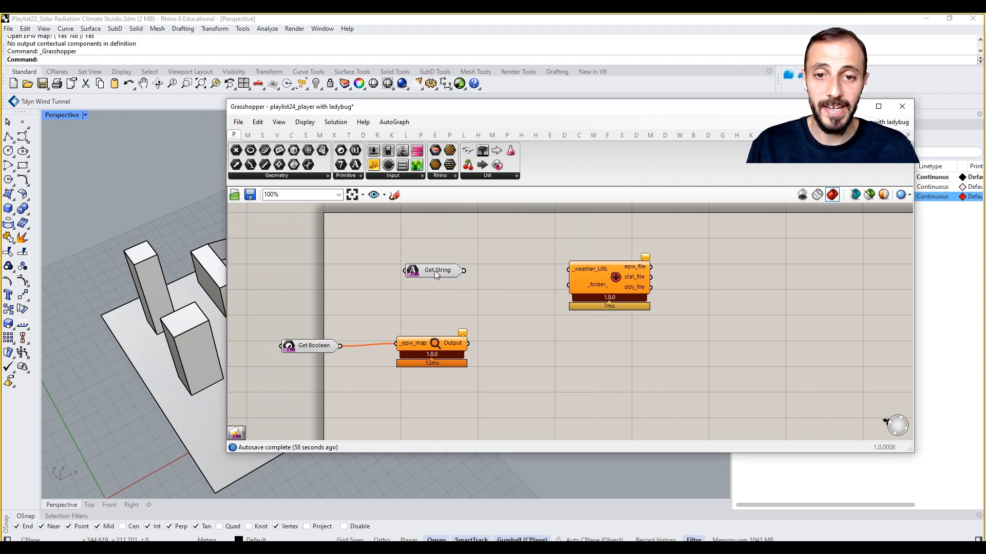
right_click(437, 270)
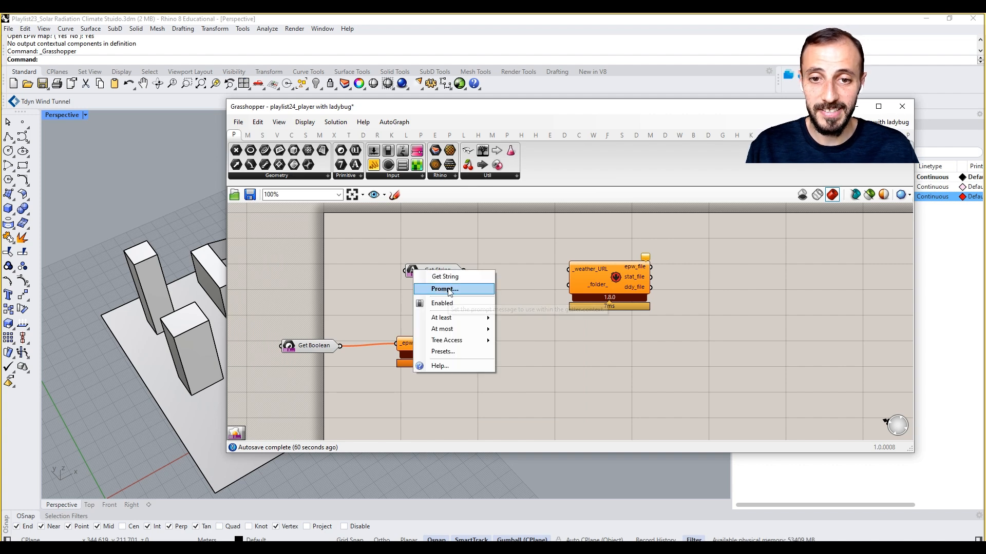
click(443, 289)
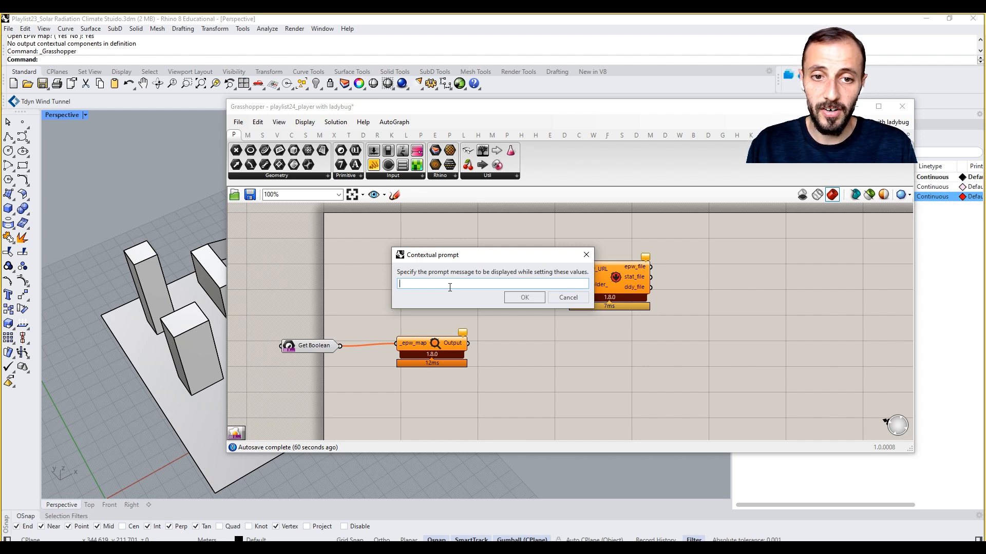
text(Please)
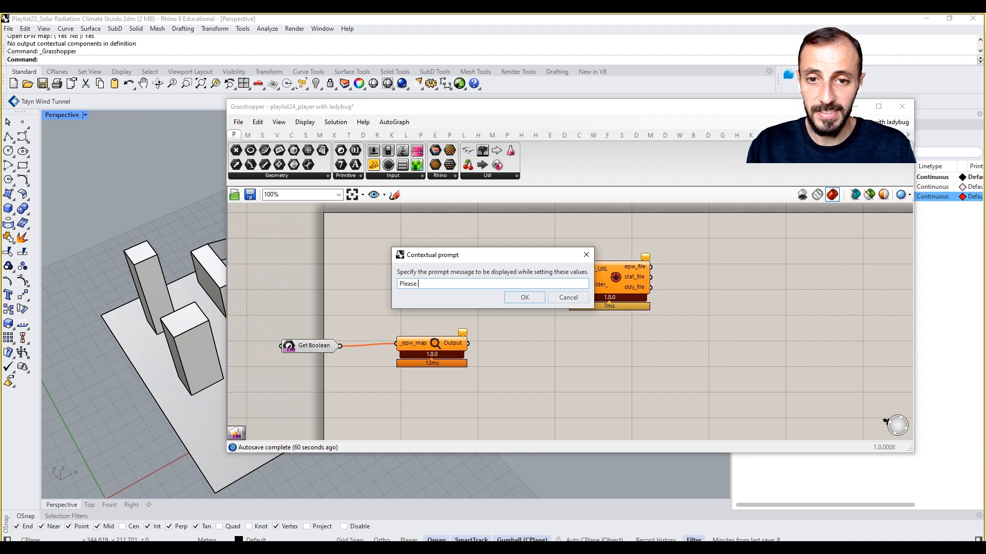
text(paste the)
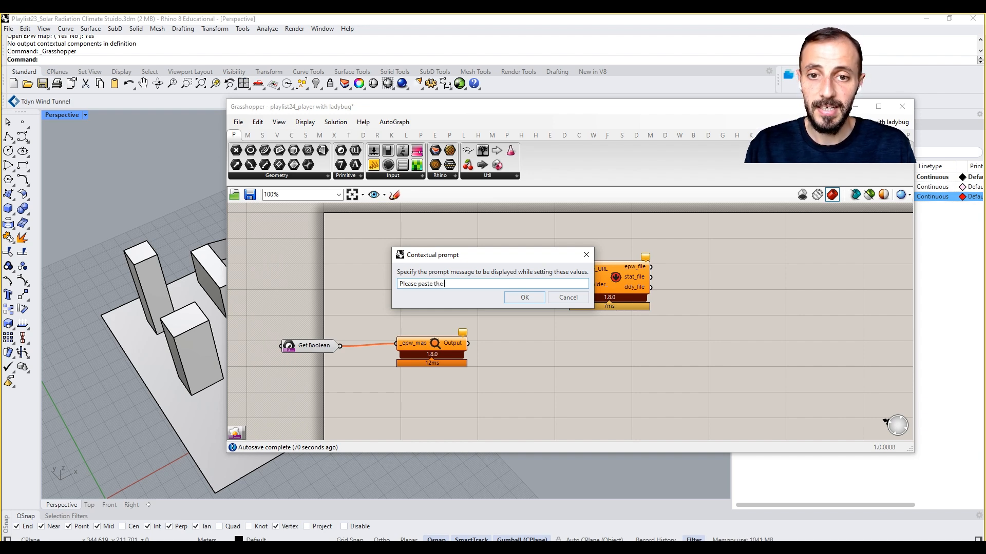
text(weather)
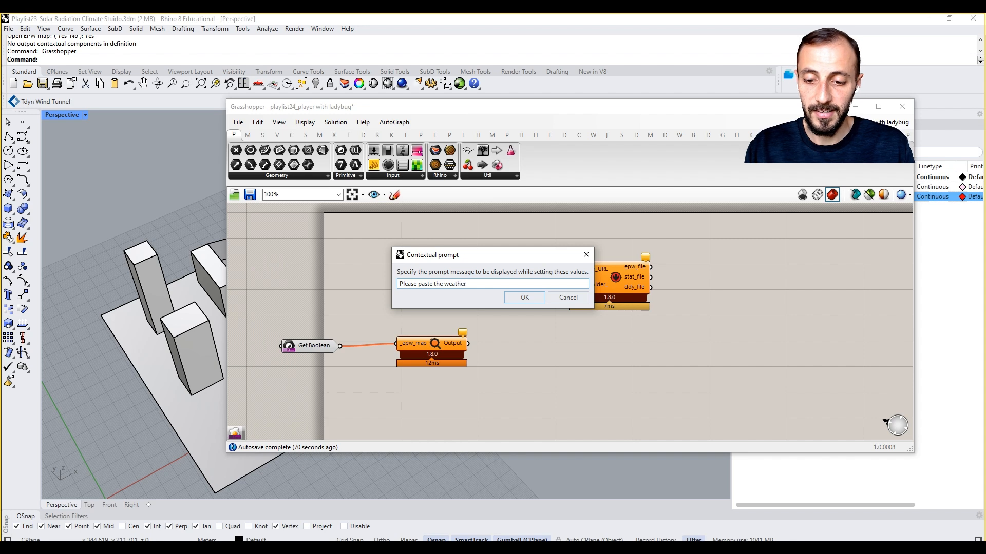
text(data infor)
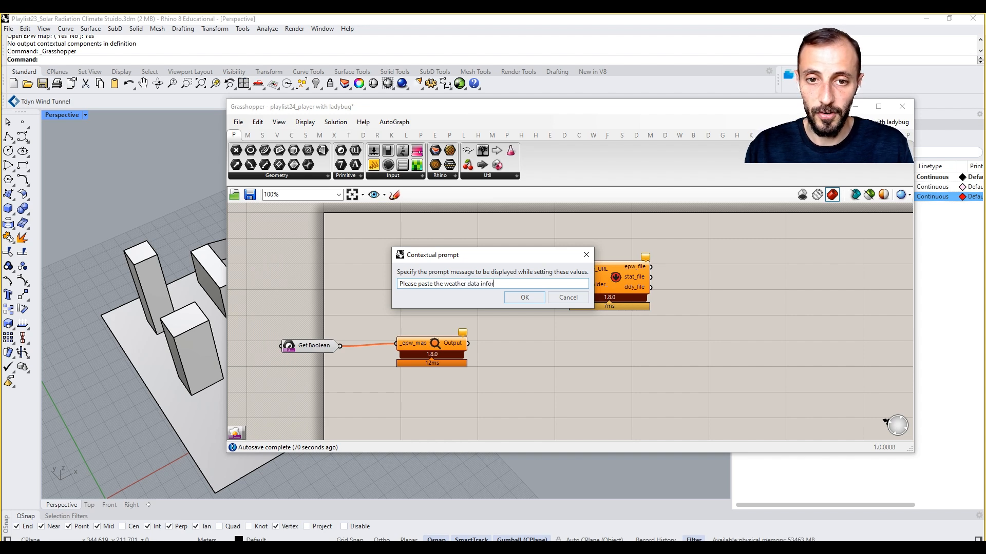
text(mation)
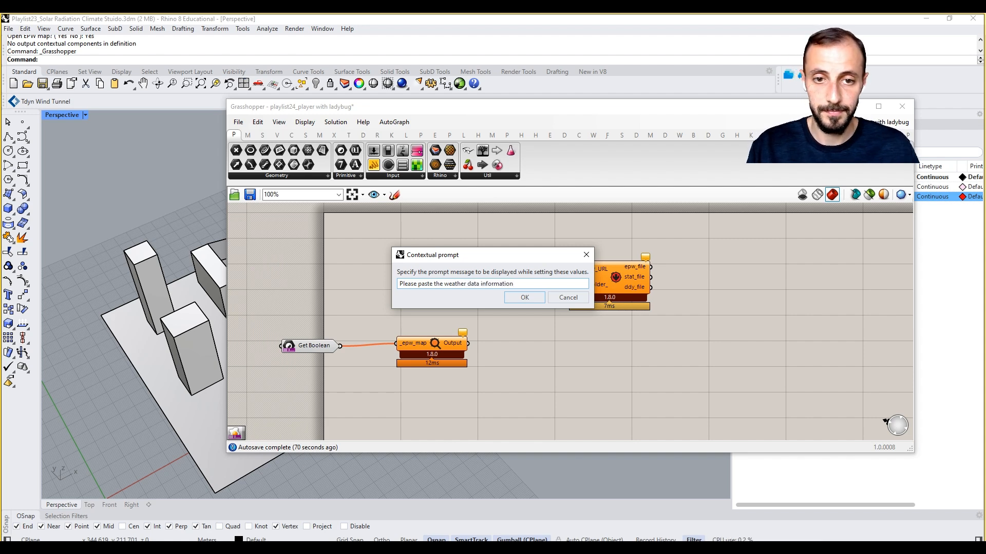
click(524, 298)
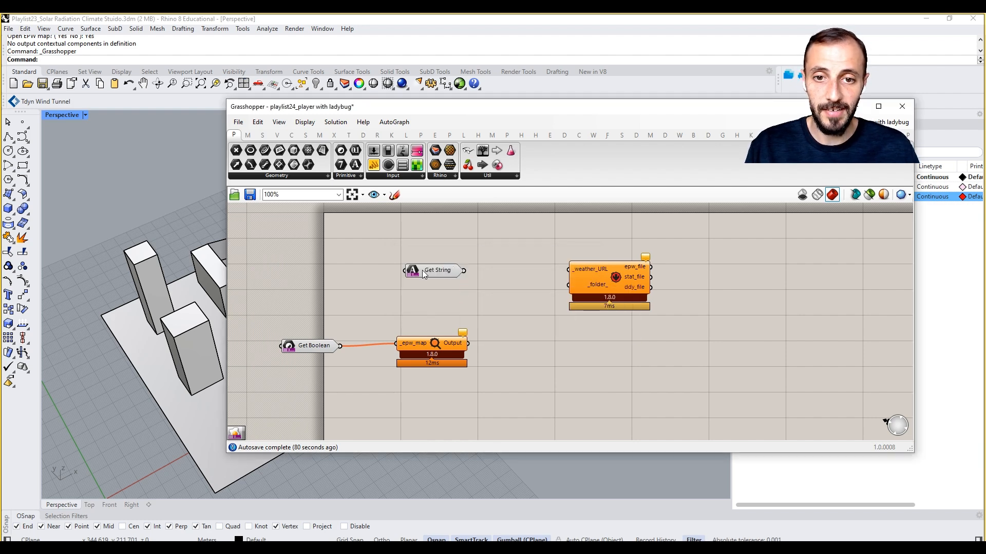
right_click(436, 270)
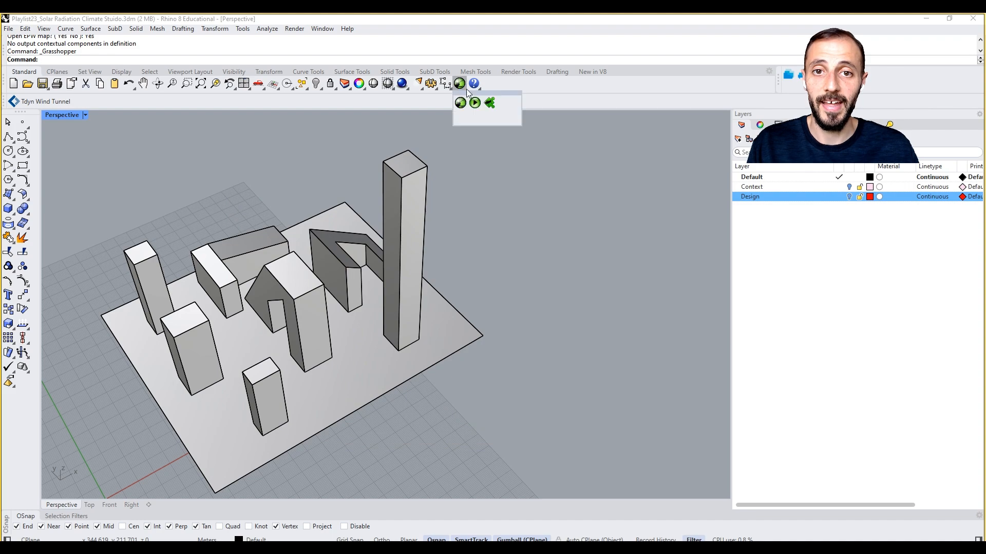
Step: Run playlist24_player with ladybug.gh in Grasshopper Player, answering No to opening the EPW map
click(474, 101)
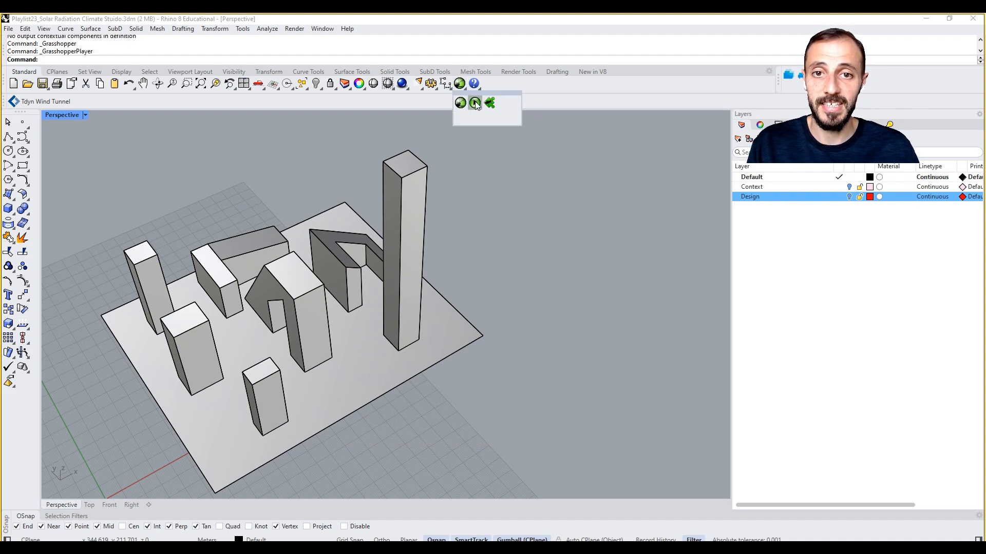
click(476, 103)
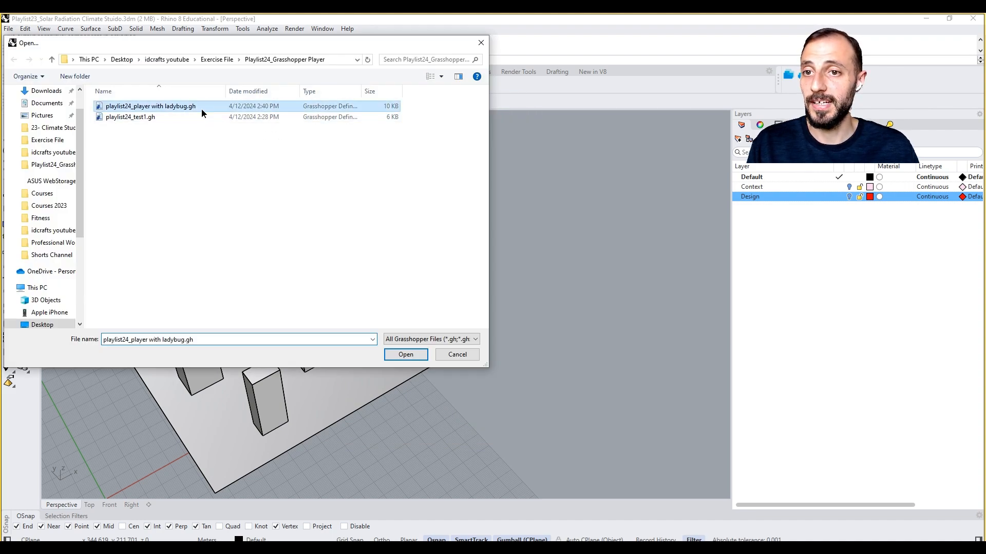
click(406, 354)
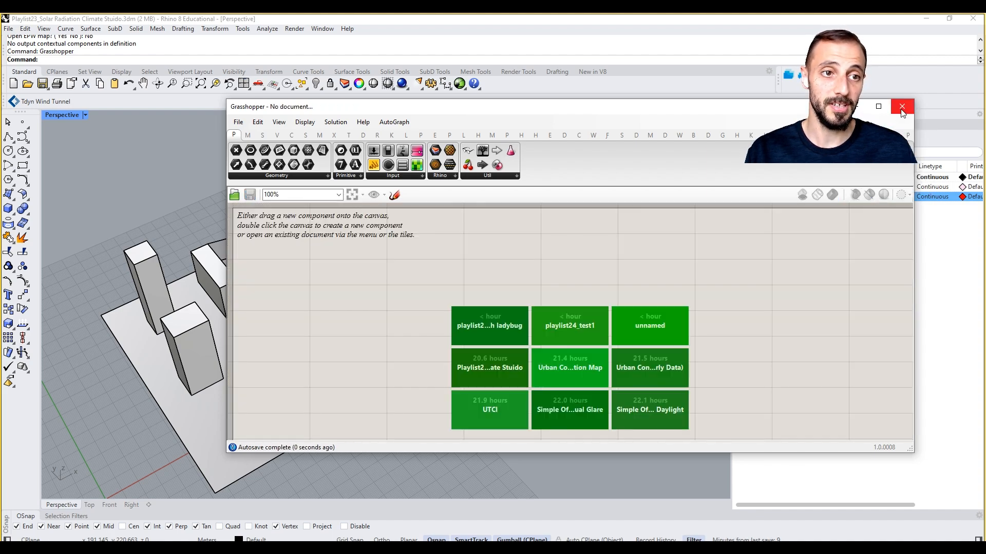
Step: Rerun the player answering Yes, then select the airport station on the opened EPW map
click(902, 106)
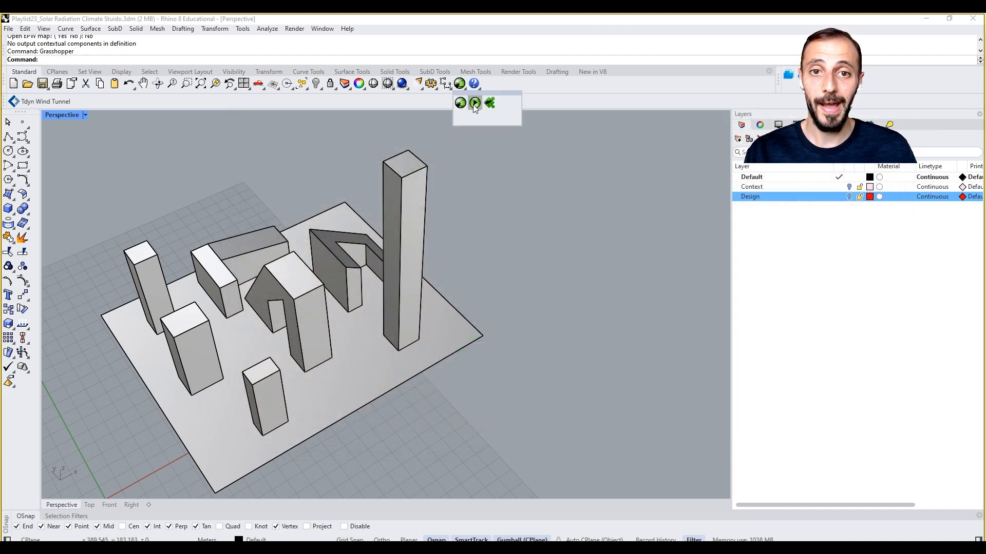
click(460, 103)
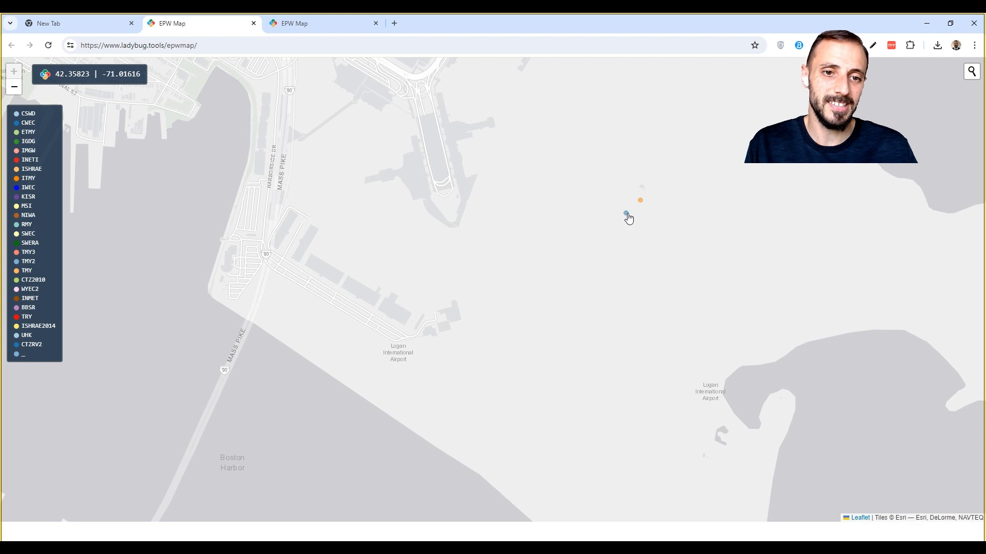
click(627, 215)
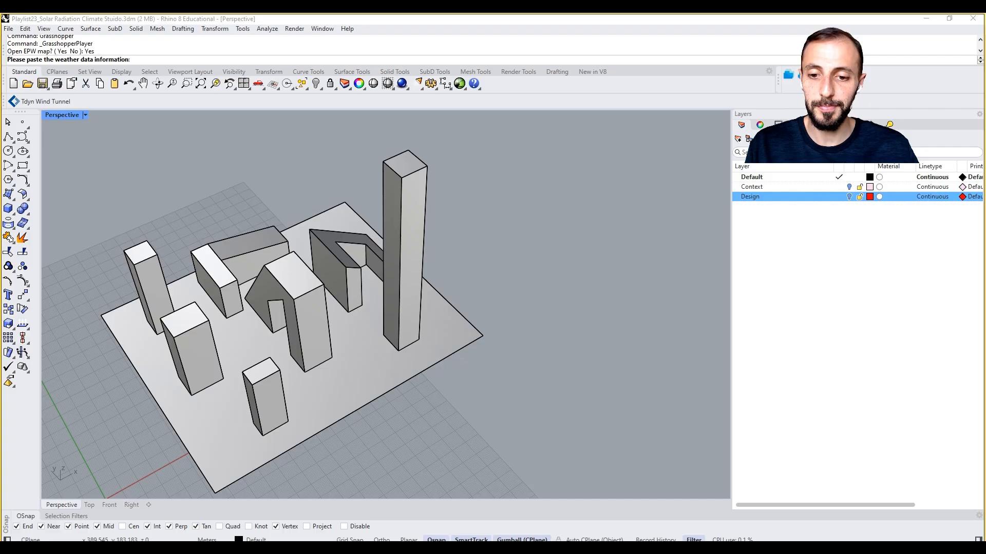
mouse_move(66, 63)
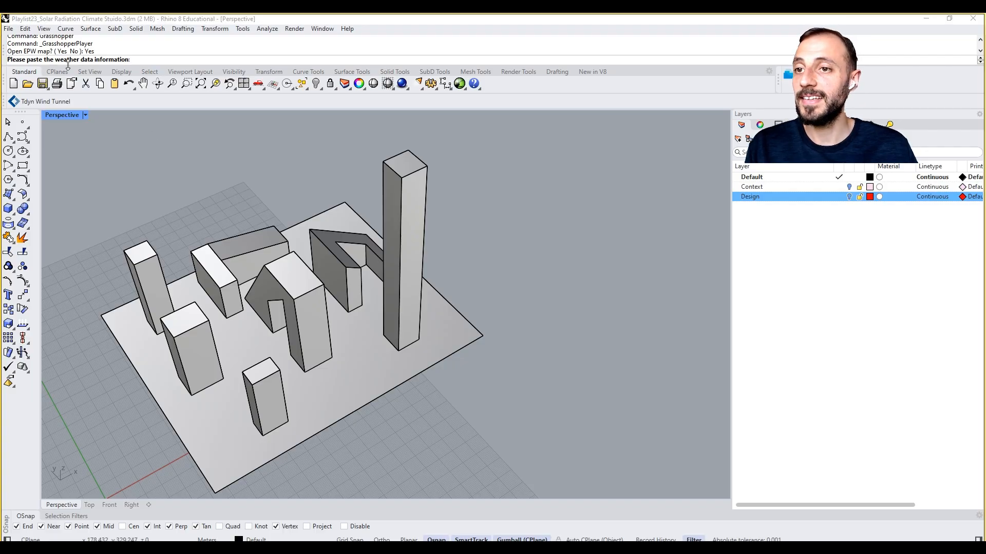